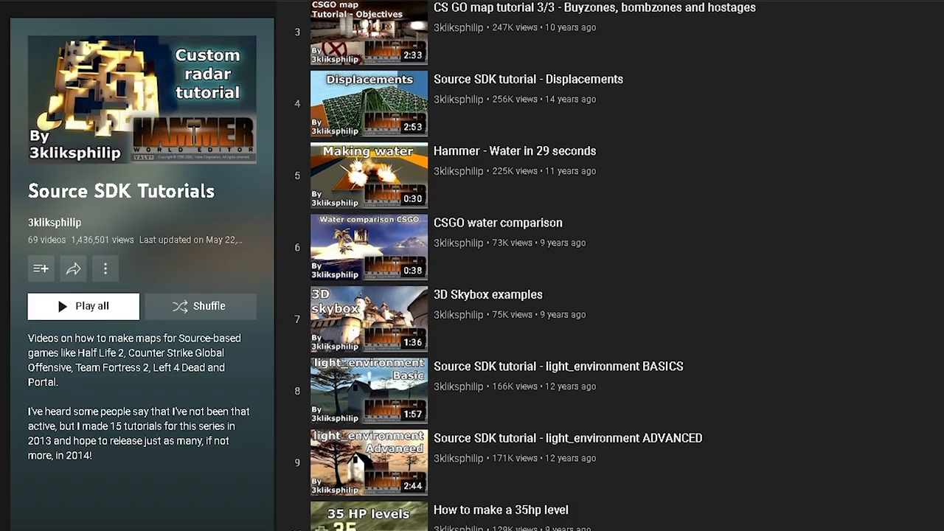
Name the addon GMAFile in the Addon Name field
scroll("down", 3)
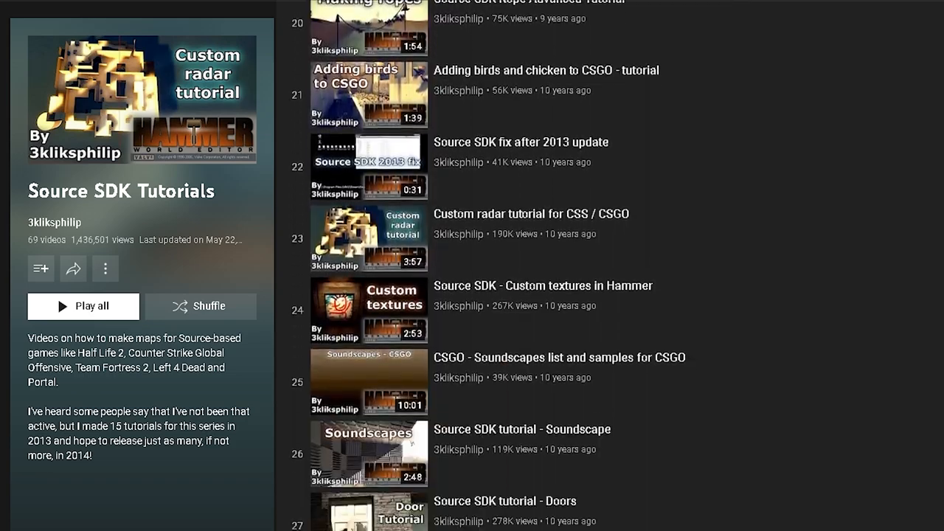
scroll("down", 3)
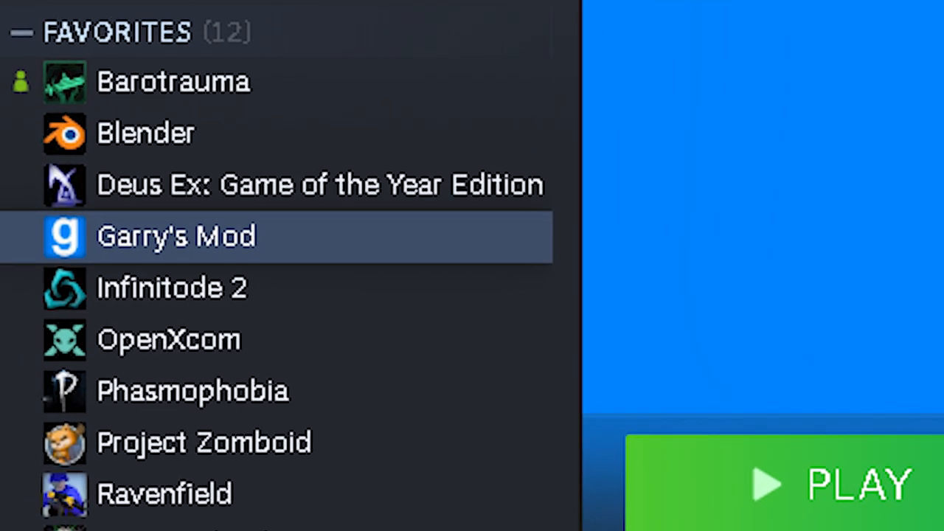
right_click(177, 236)
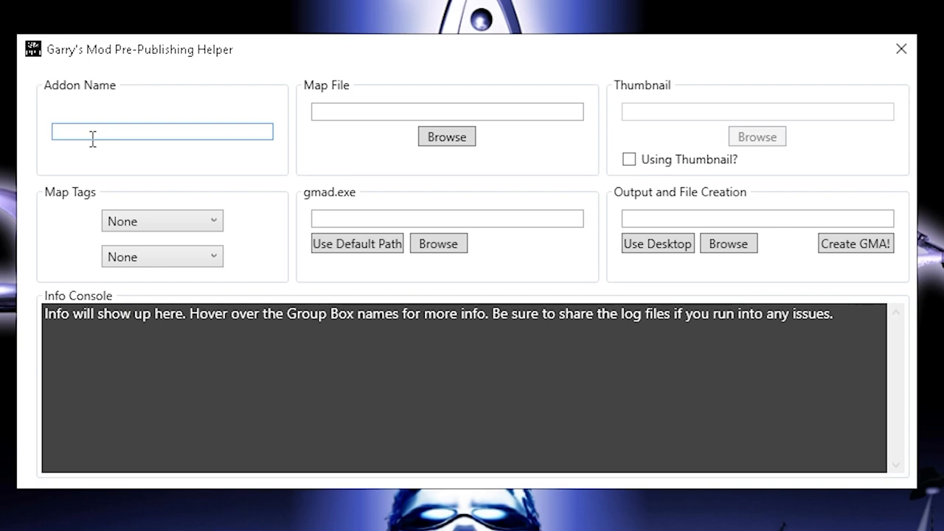
type("GMA")
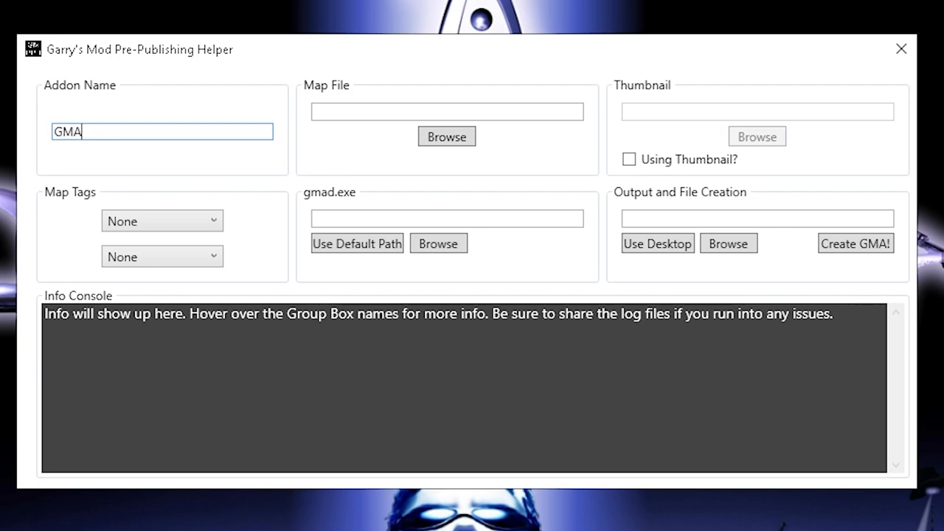
type("Fi")
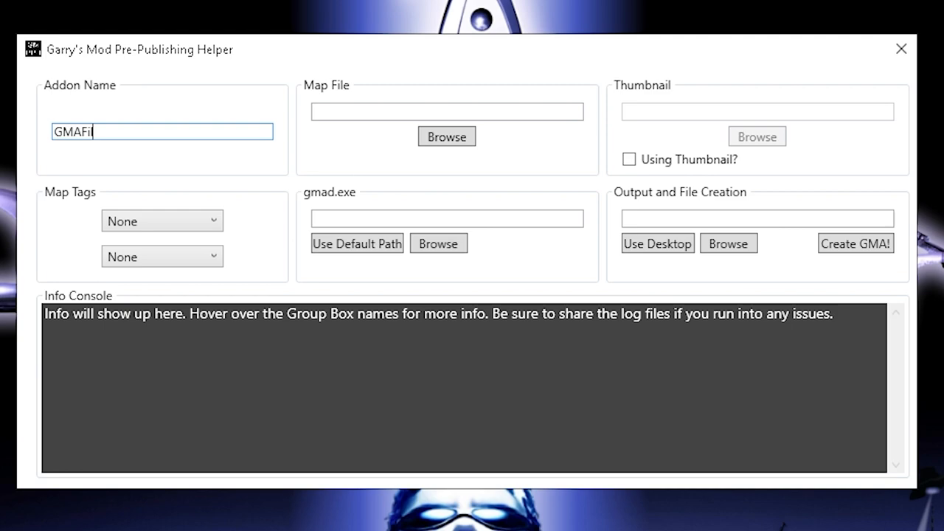
type("le")
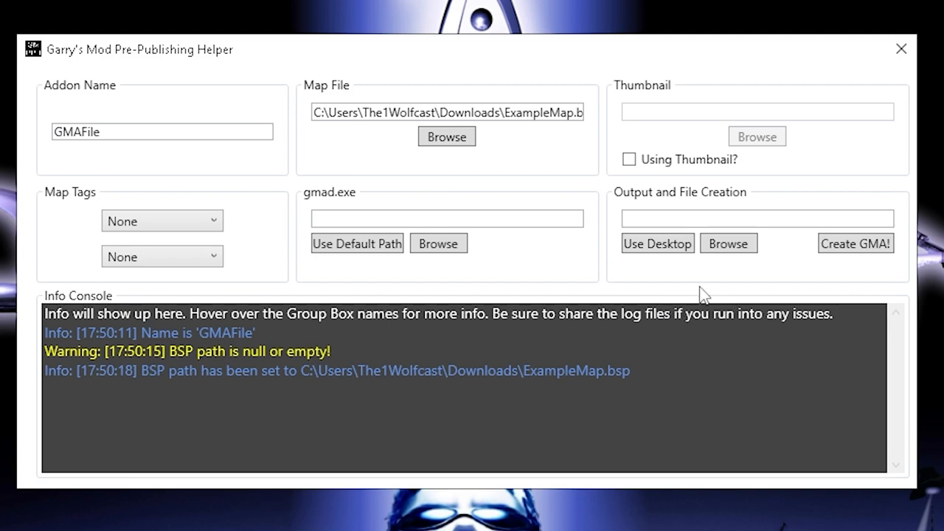
Enable Using Thumbnail and load a thumbnail PNG with a valid aspect ratio after the proportion error
left_click(628, 160)
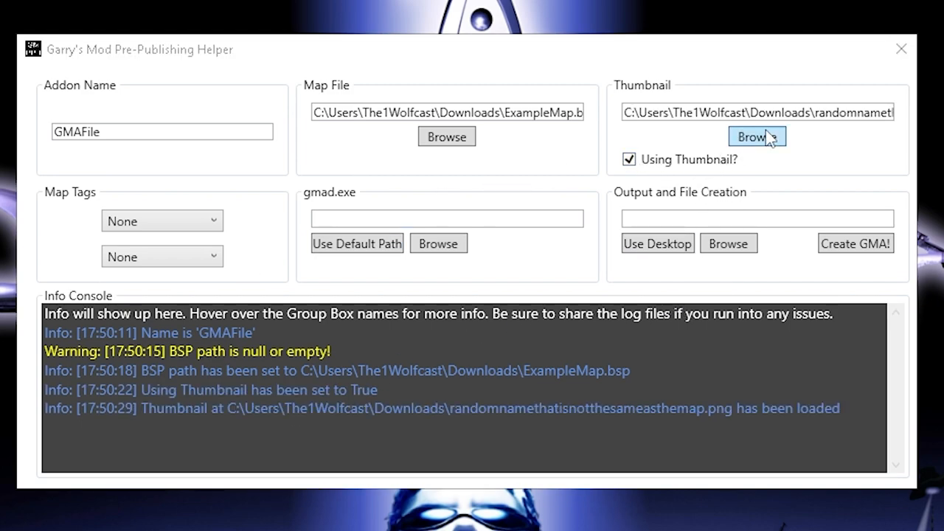
left_click(757, 136)
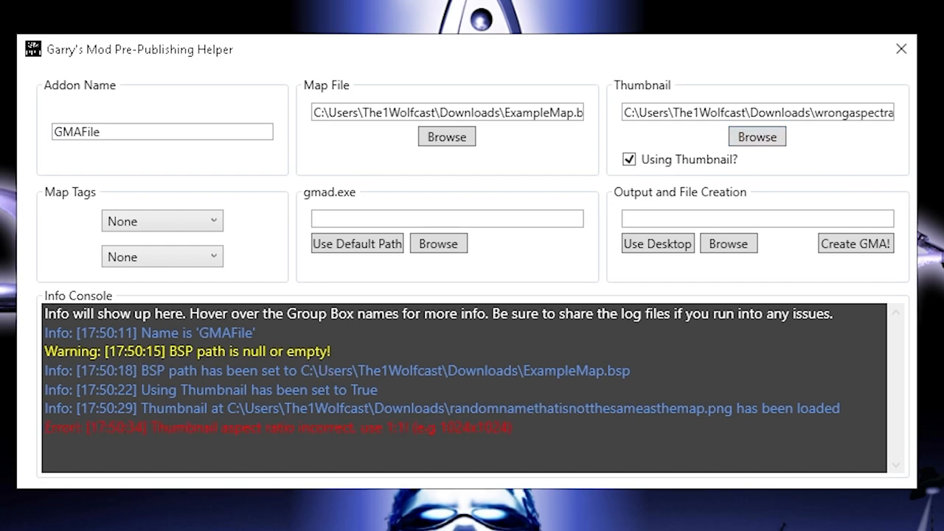
mouse_move(755, 133)
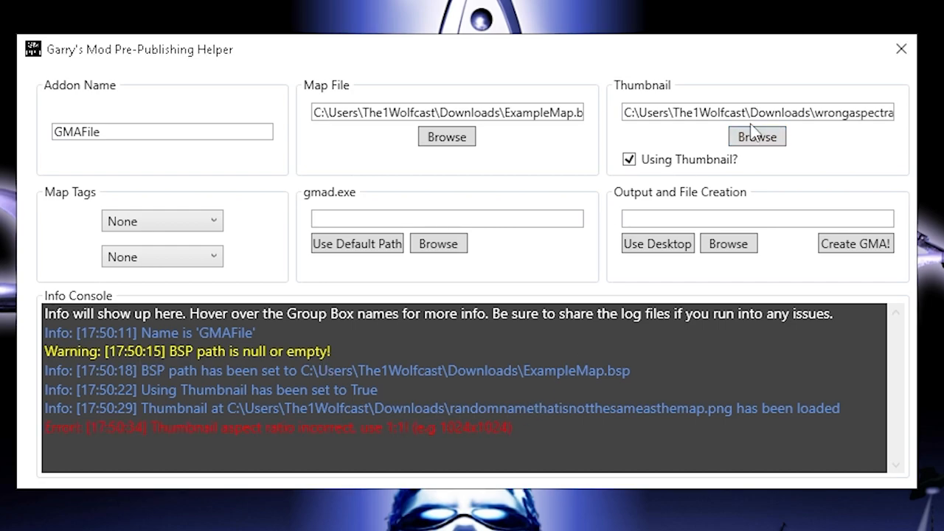
left_click(162, 222)
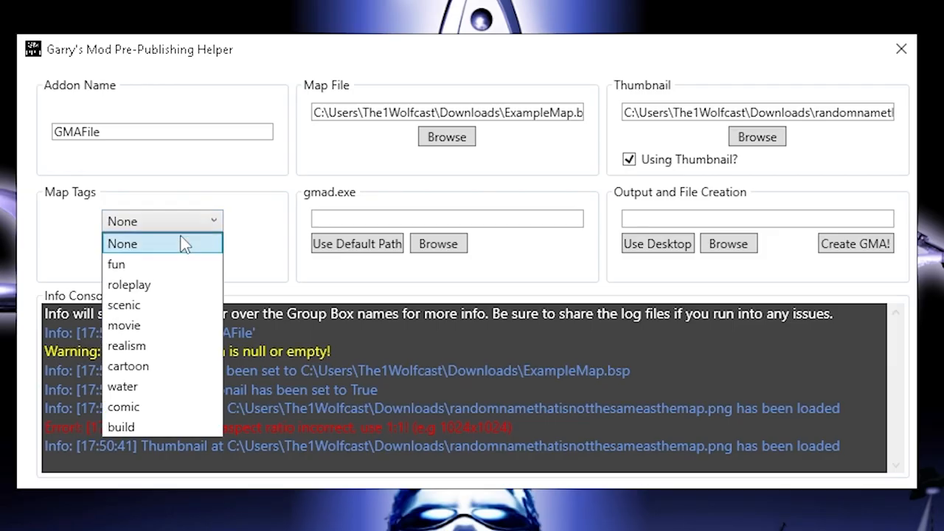
mouse_move(171, 390)
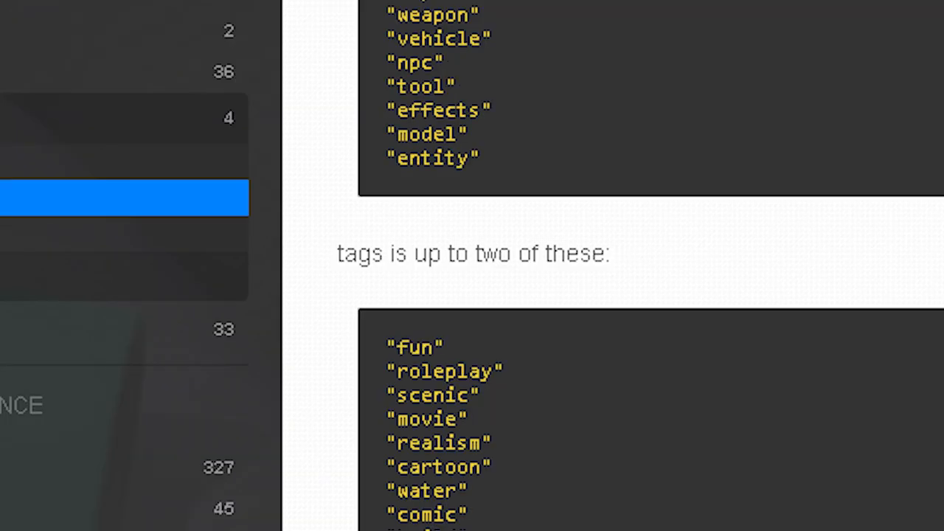
Set map tag 1 to fun and map tag 2 to comic
left_click(160, 222)
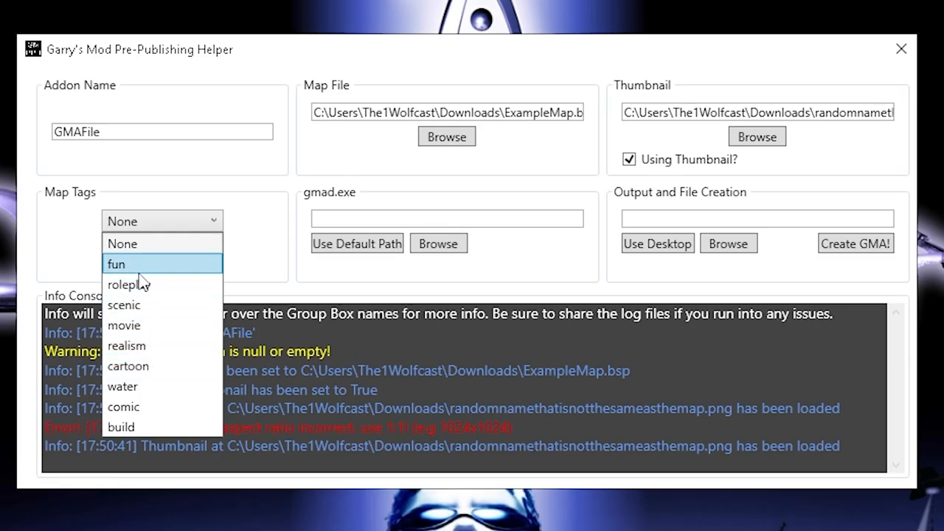
left_click(115, 263)
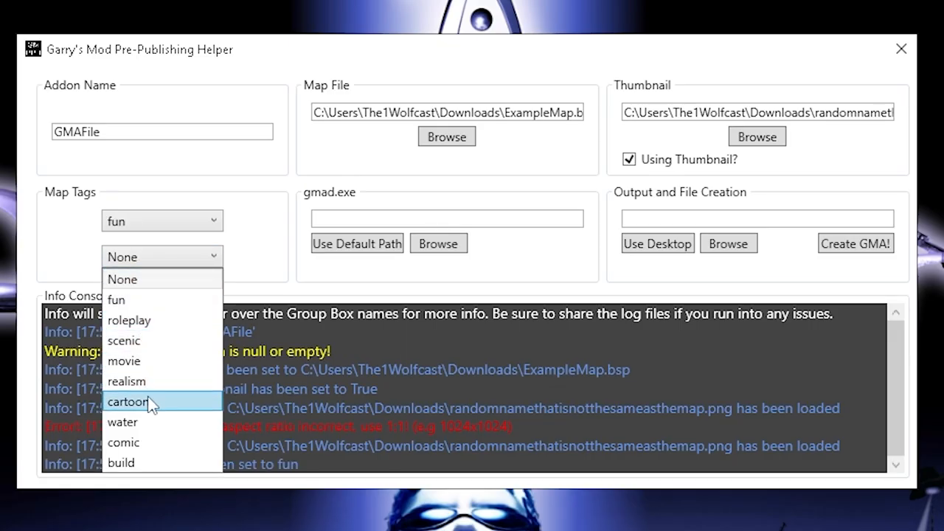
left_click(123, 442)
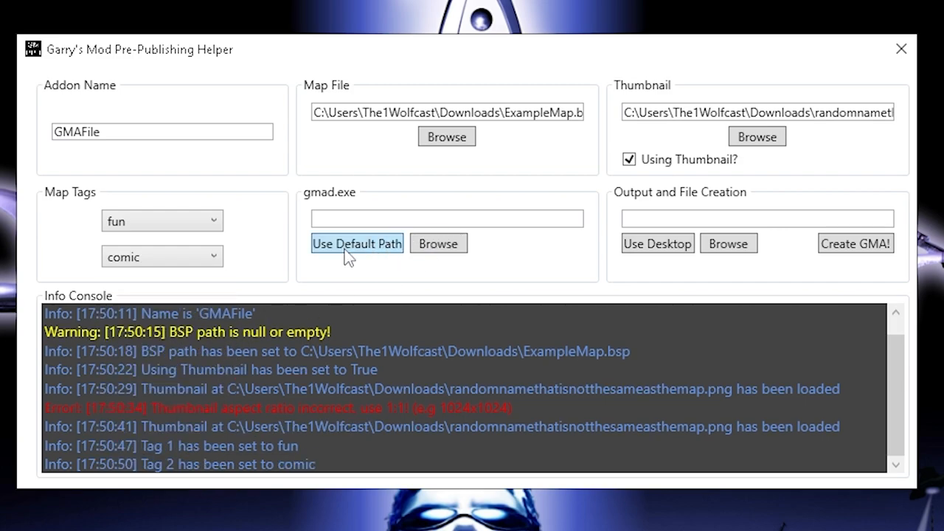
mouse_move(367, 262)
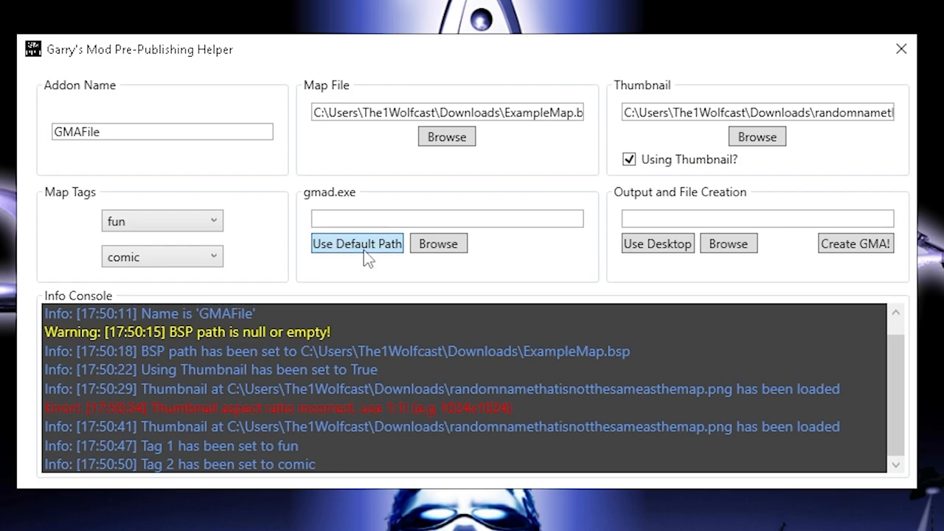
Point the helper at gmad.exe in GarrysMod\bin, output to the Desktop and create the GMAFile .gma
left_click(357, 244)
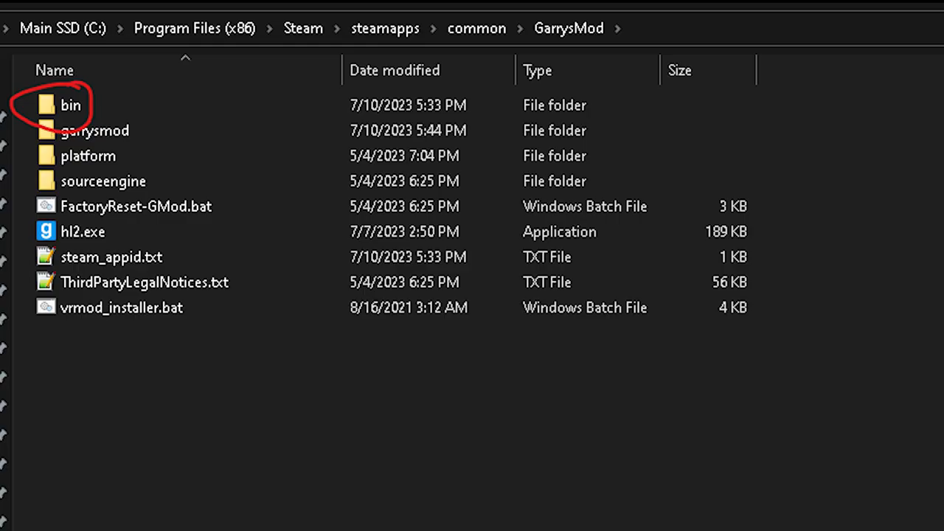
double_click(71, 105)
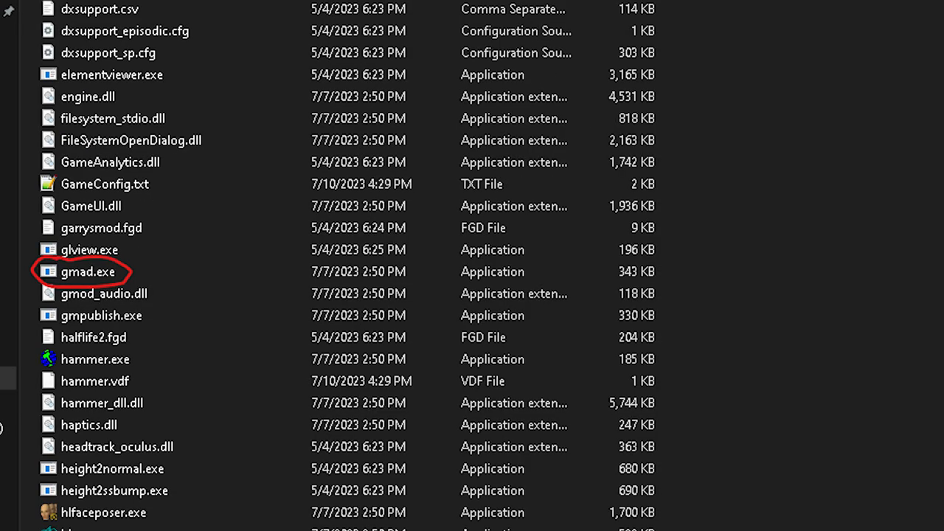
left_click(88, 271)
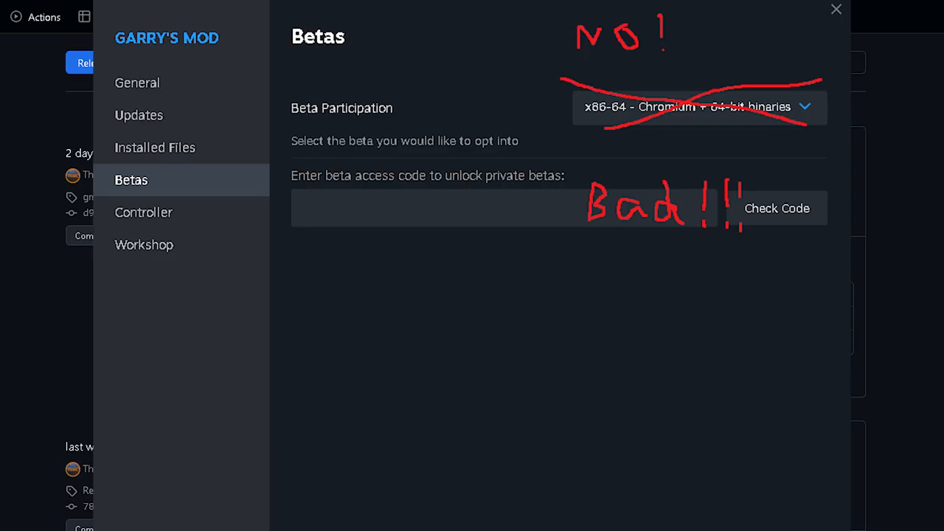
left_click(834, 9)
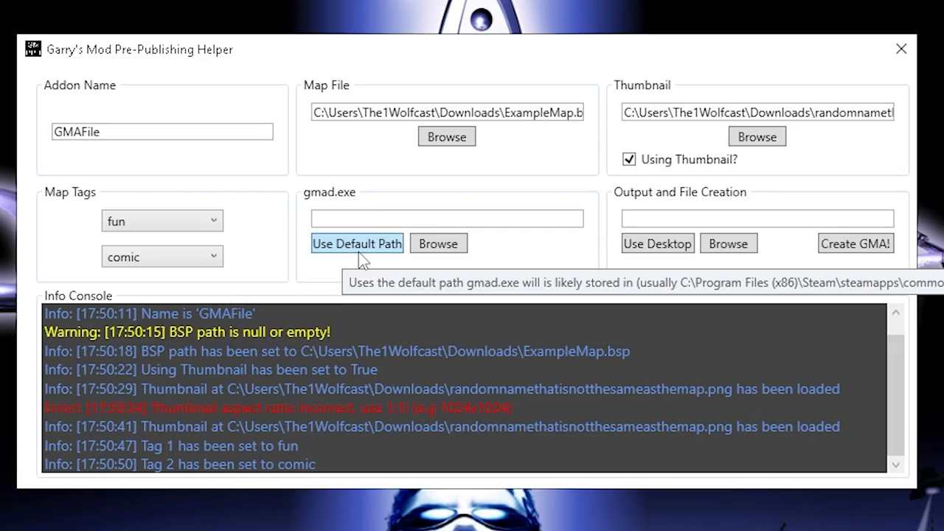
left_click(357, 244)
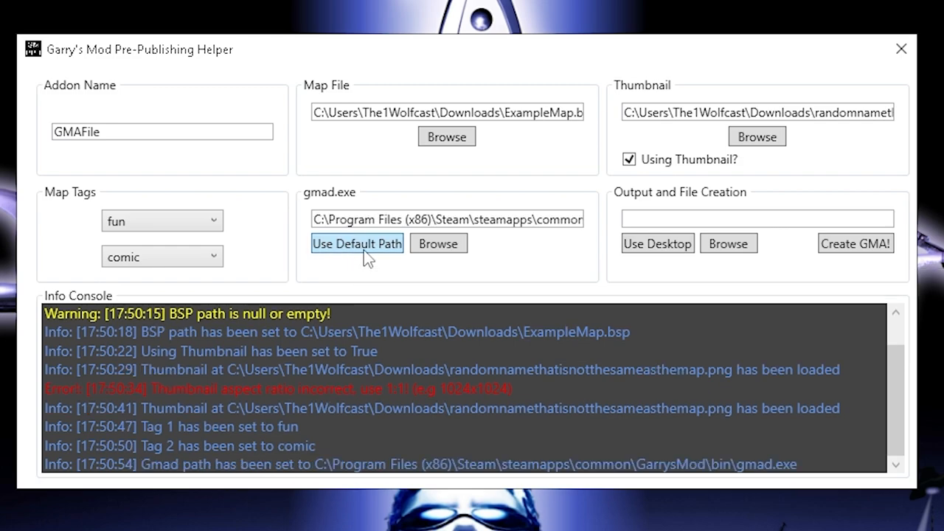
mouse_move(626, 271)
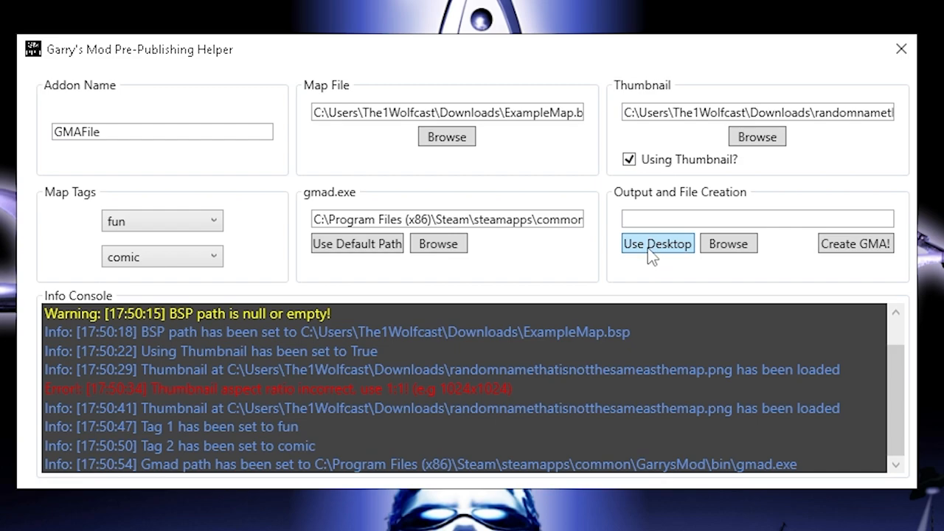
mouse_move(672, 258)
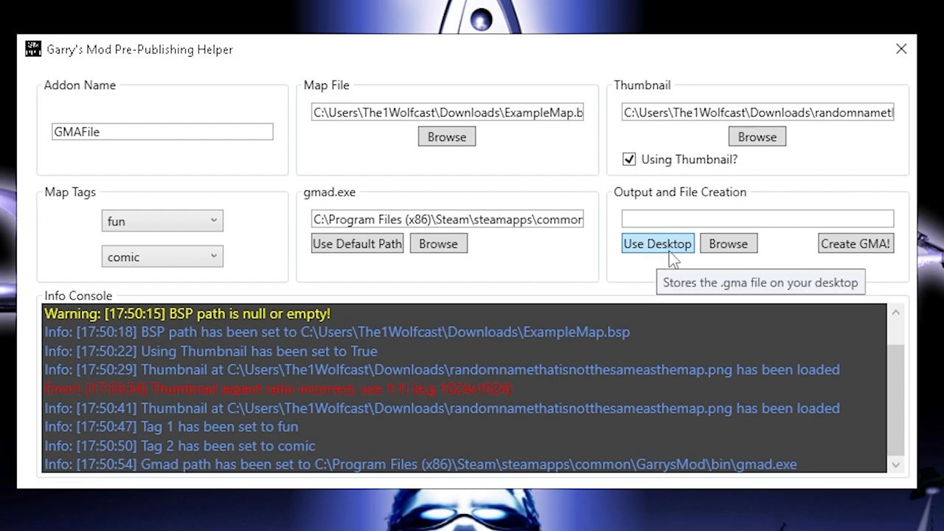
left_click(658, 243)
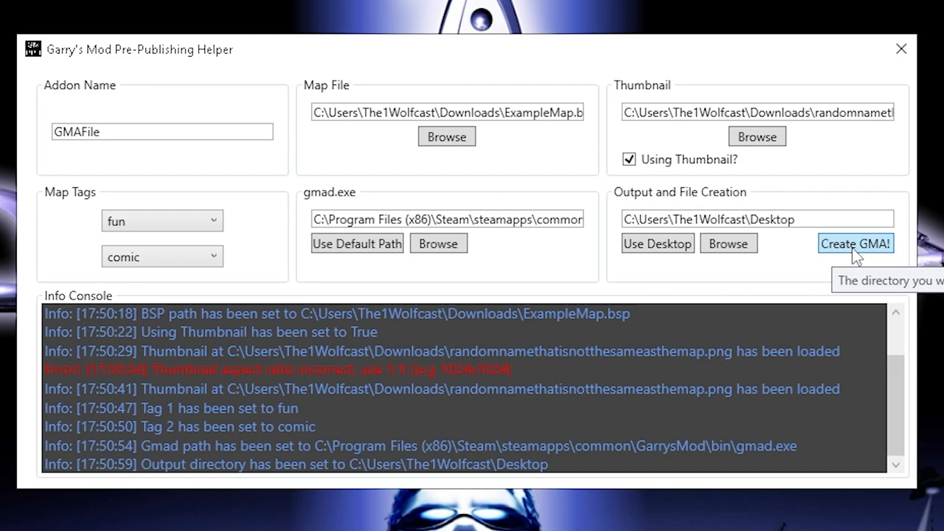
left_click(856, 243)
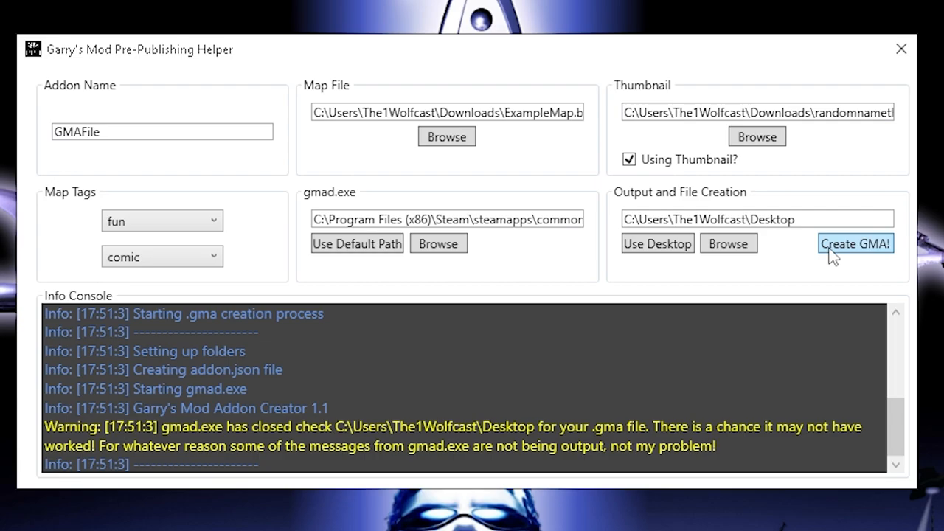
mouse_move(643, 76)
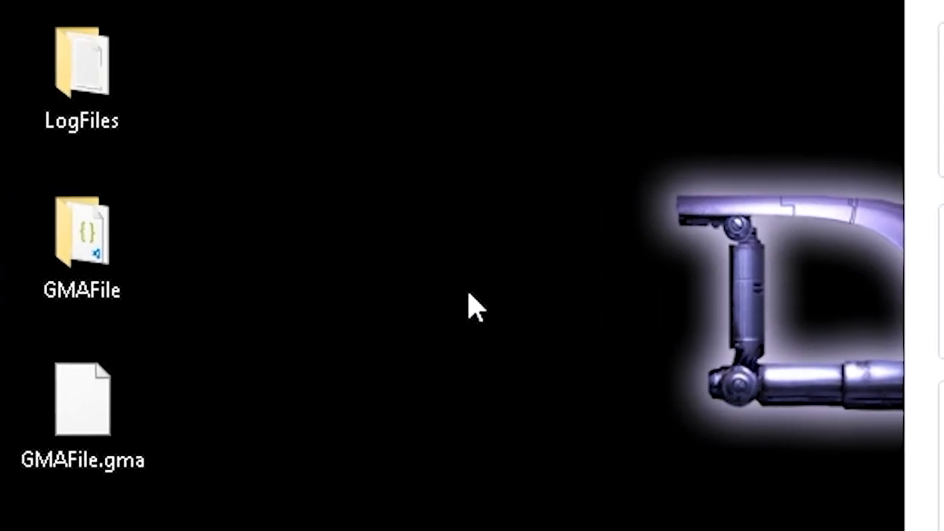
Move the helper window aside to reveal GMAFile.gma on the desktop beside the GMAFile folder
left_click_drag(472, 310, 147, 398)
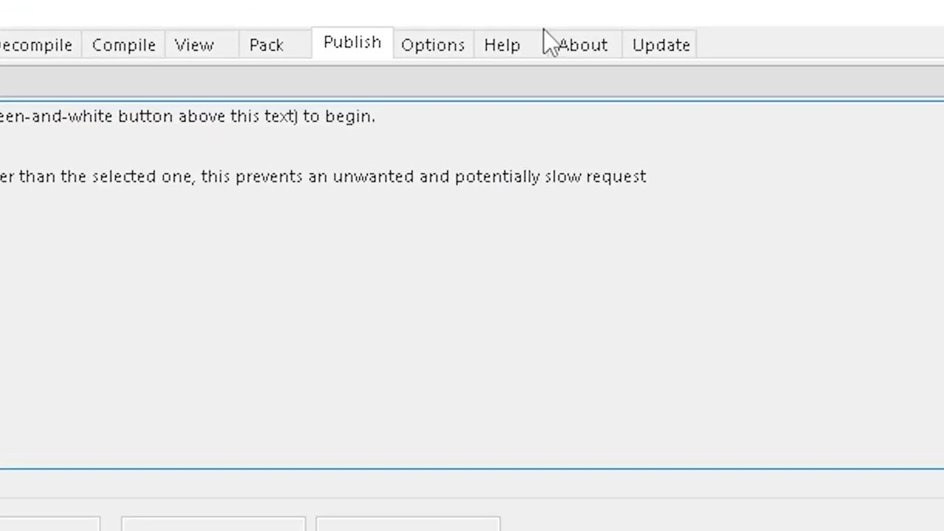
In Crowbar's Publish section, choose GMAFile.gma from the desktop as the Workshop item's content file
left_click(351, 41)
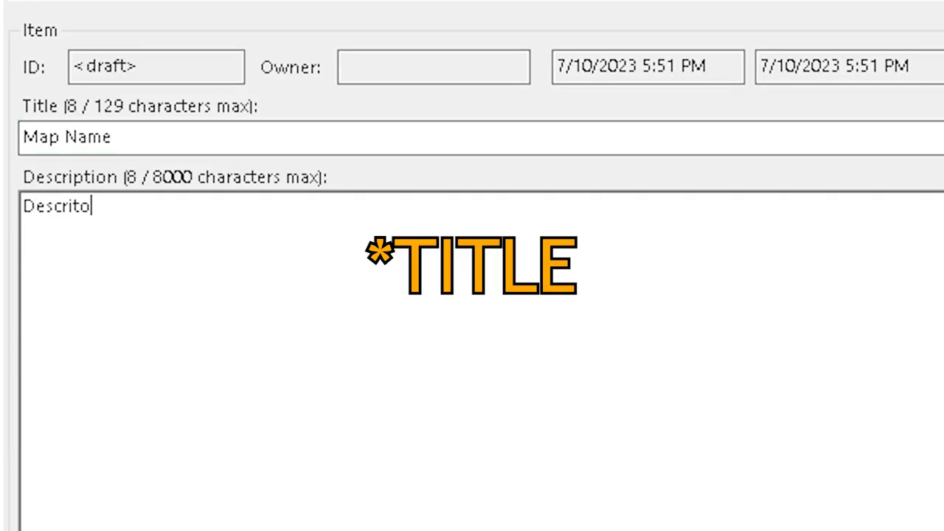
left_click(659, 419)
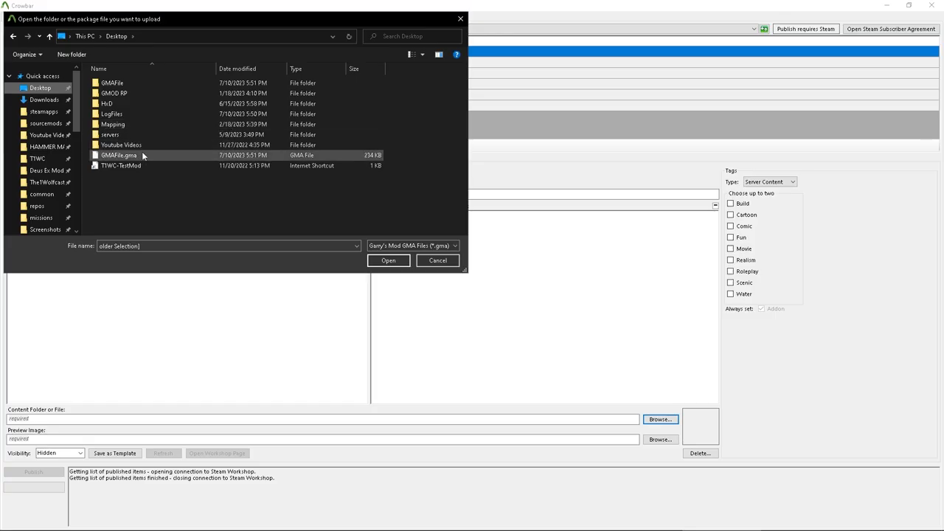
left_click(388, 259)
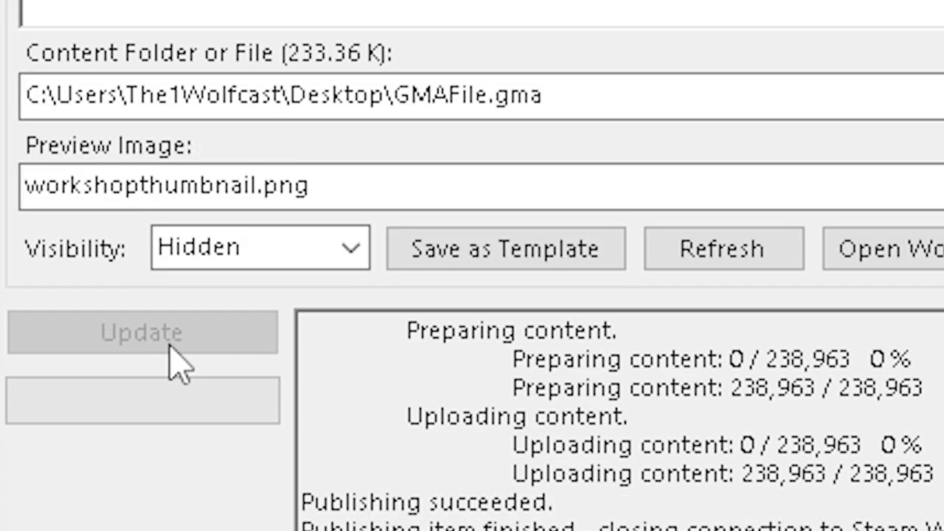
Publish the hidden item to the Steam Workshop and open its Workshop page
left_click(142, 331)
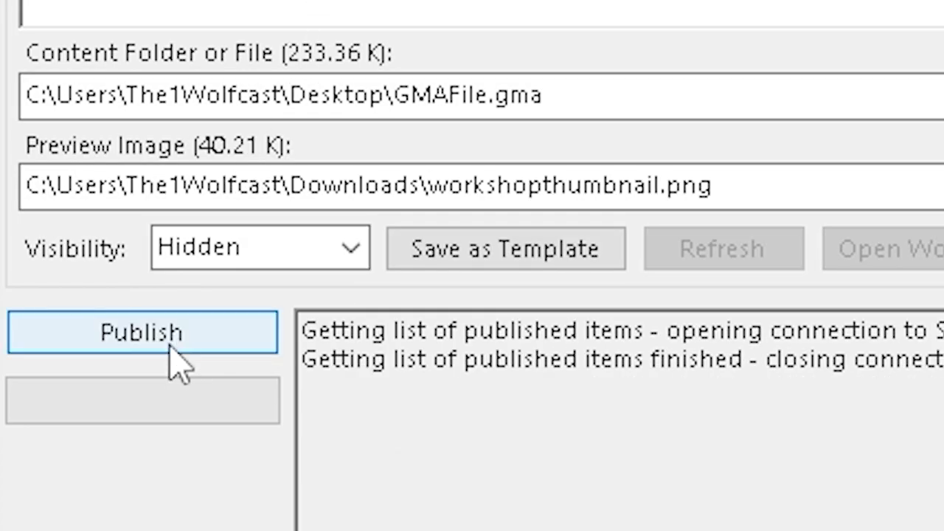
left_click(142, 331)
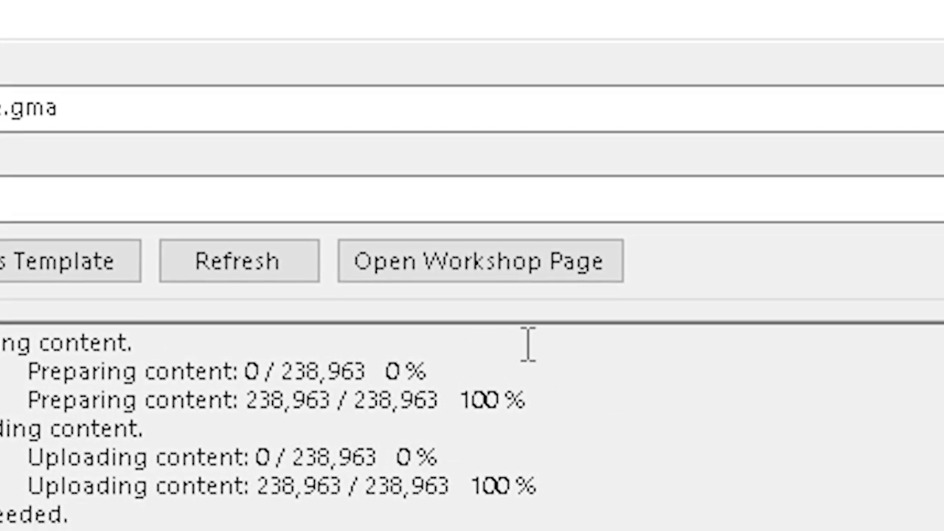
left_click(478, 260)
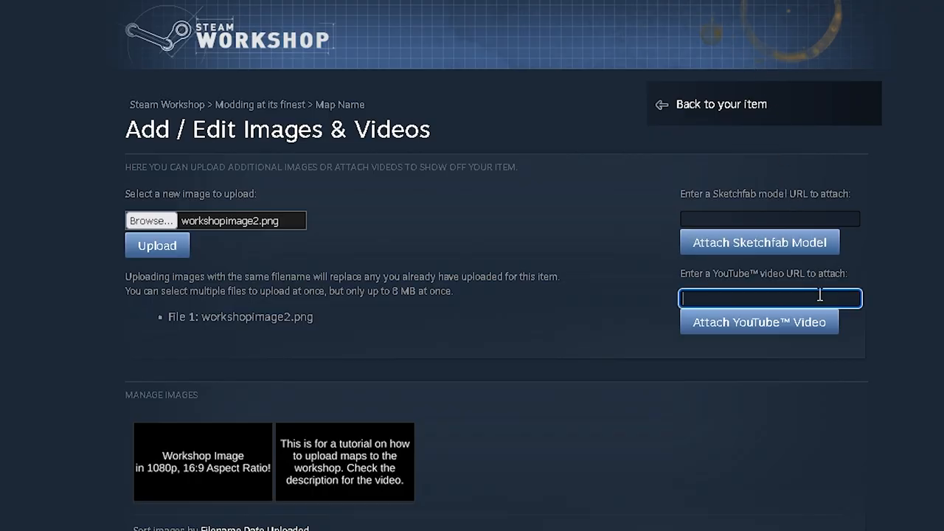
type("https://youtu.be/X0MCmD2hisI")
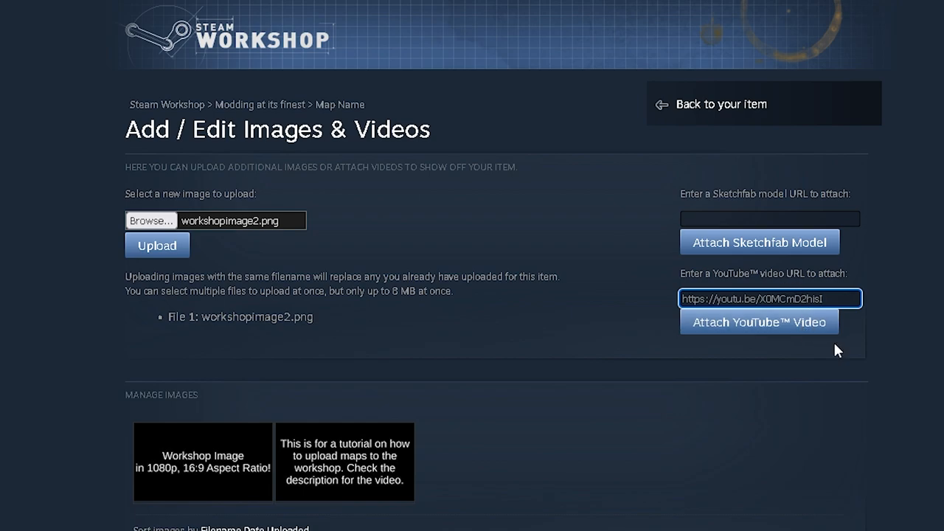
left_click(758, 322)
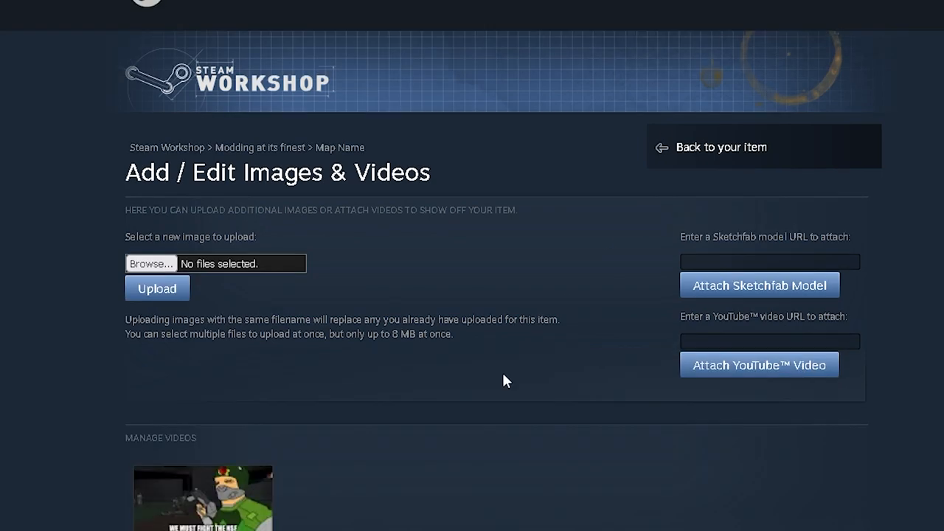
scroll("down", 3)
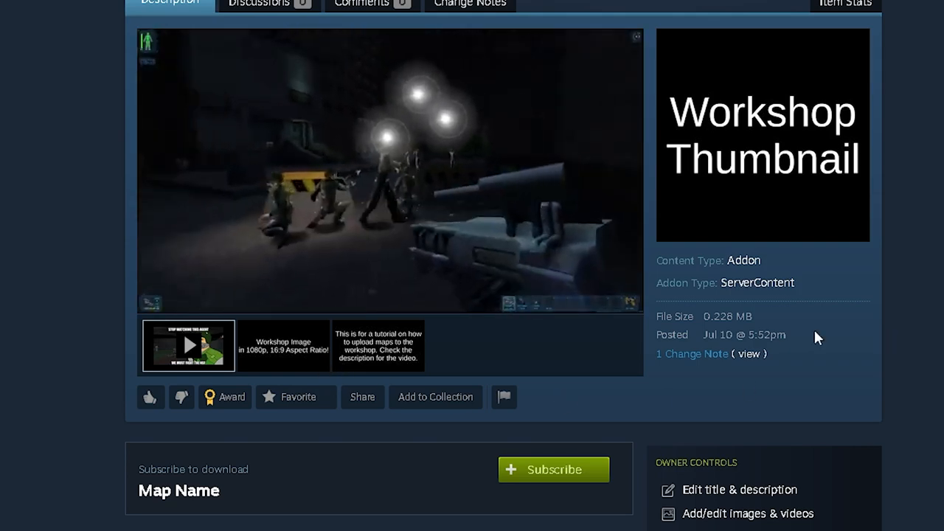
left_click(377, 345)
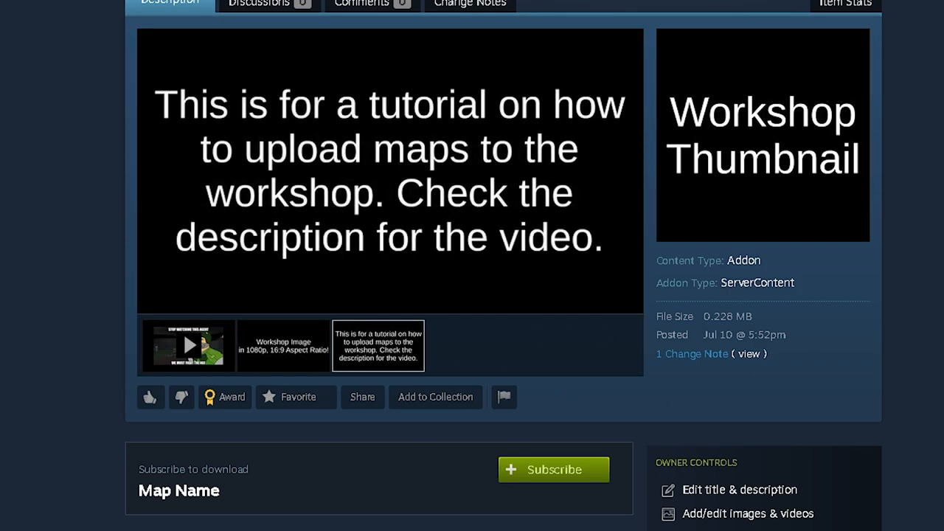
scroll("down", 3)
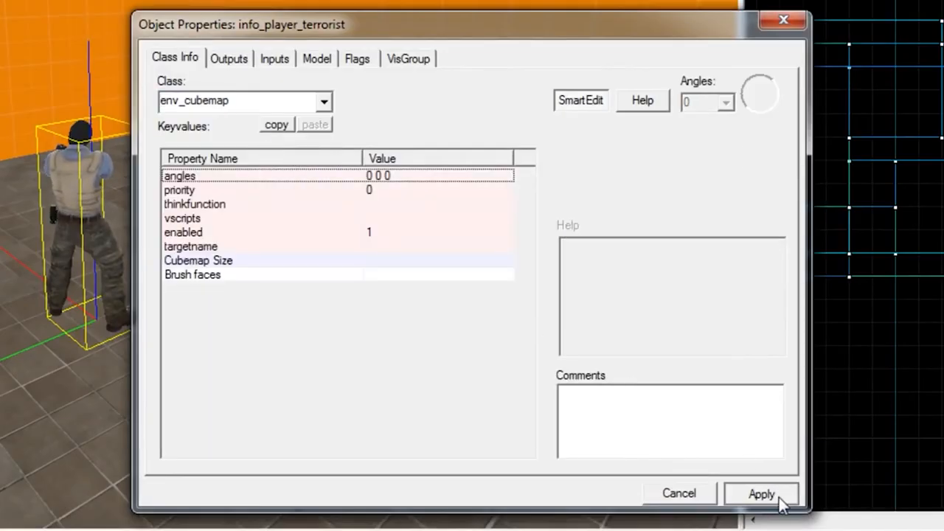
Apply the env_cubemap entity class, then compile and run the map via Run Map
left_click(761, 493)
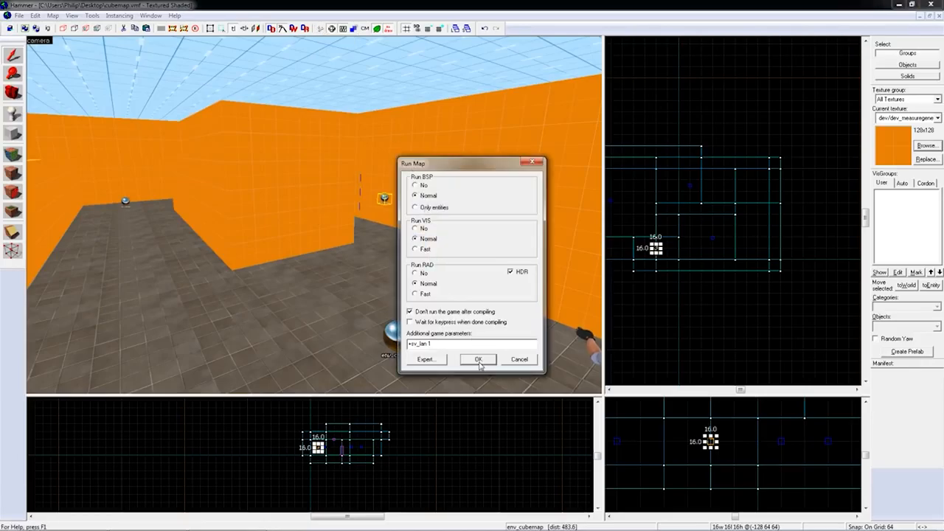
left_click(477, 360)
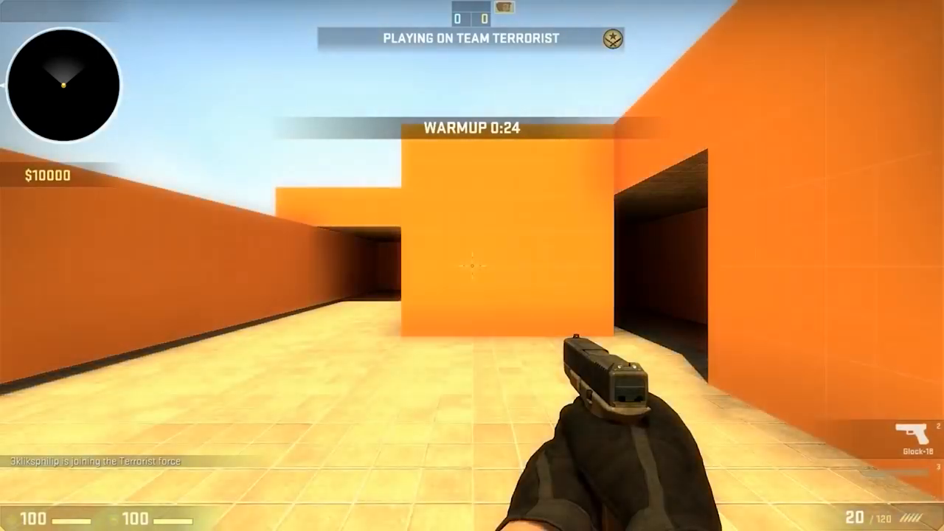
Enter sv_cheats 1 in the developer console and launch CS:GO from the Steam library to load the cubemap map
key("`")
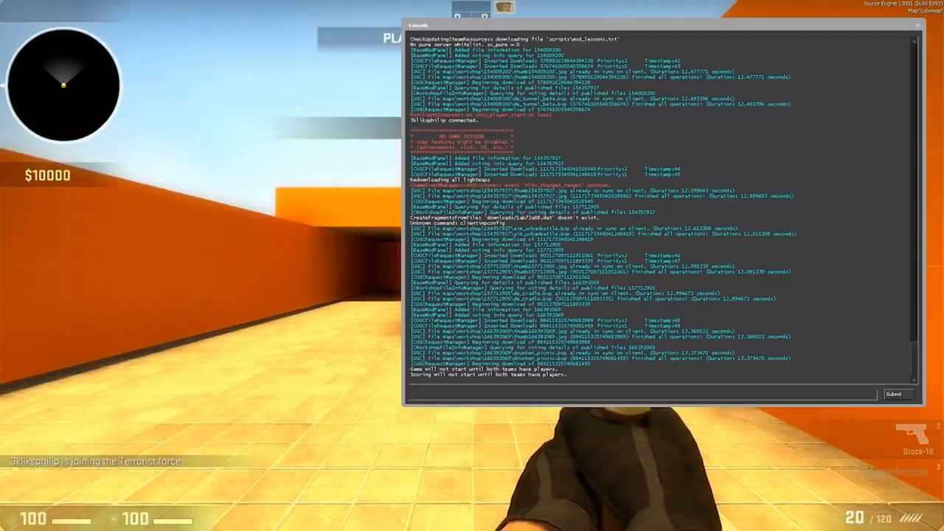
type("sv_cheats 1")
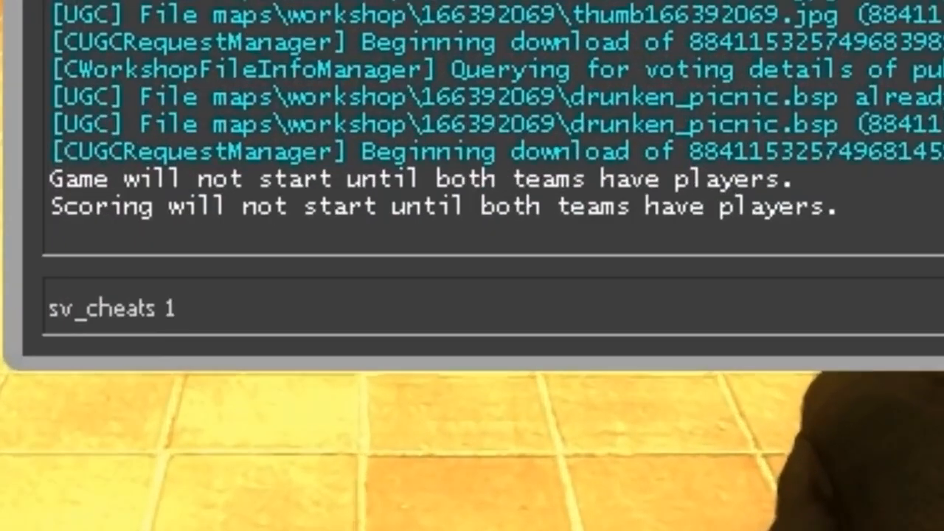
type("bu")
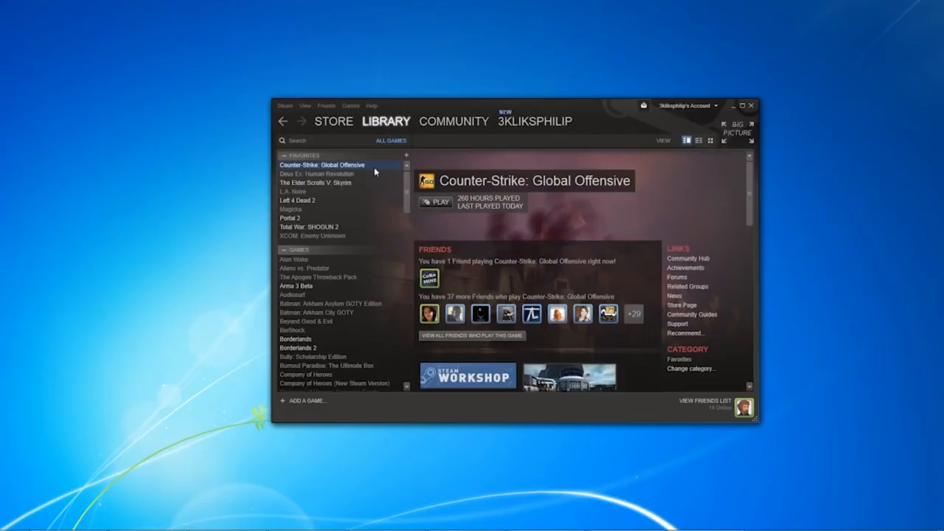
left_click(435, 202)
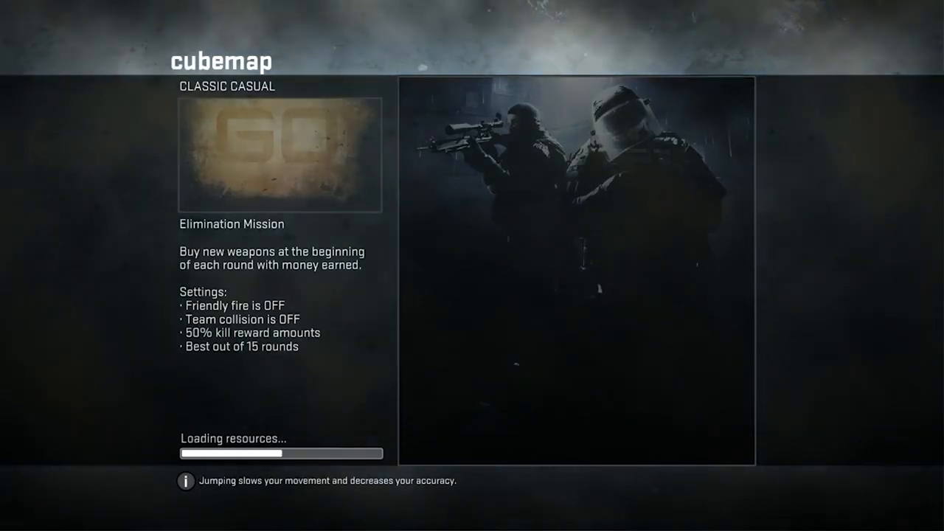